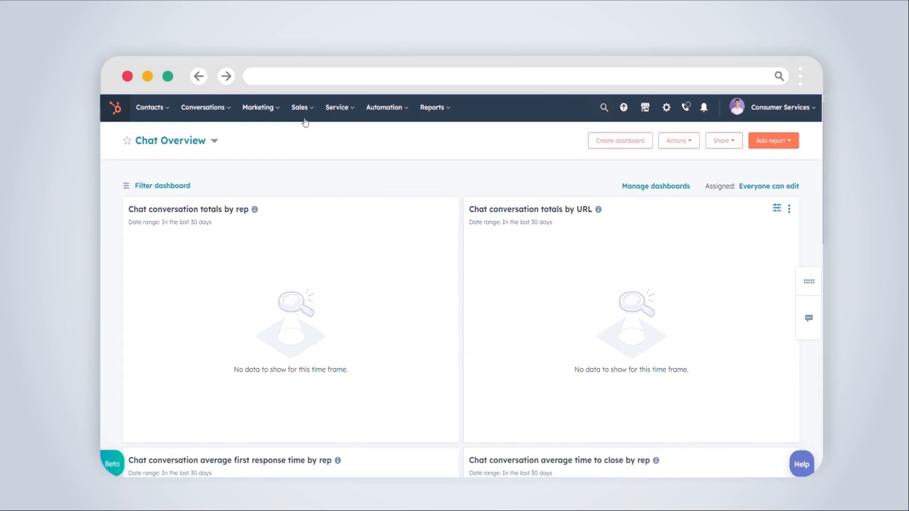
# Step: Navigate from the Sales menu to the Payment Links page
pyautogui.click(300, 107)
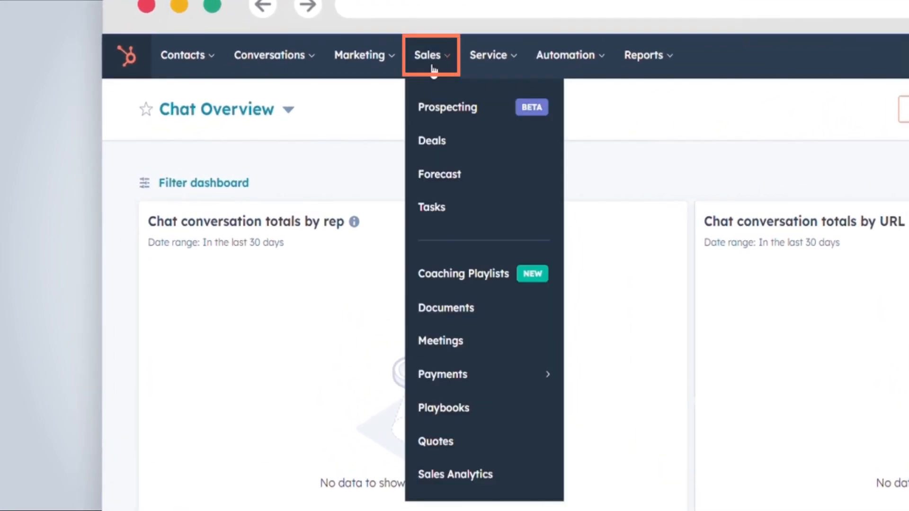
pyautogui.moveTo(442, 374)
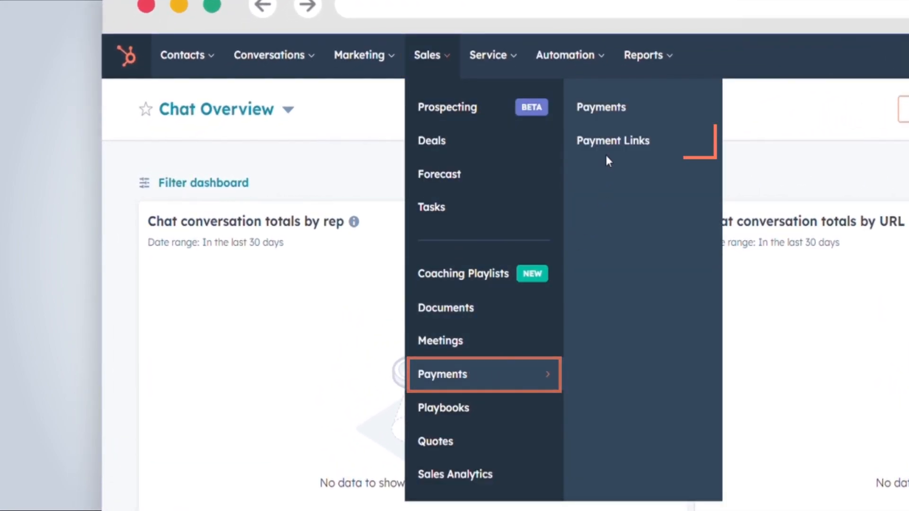
pyautogui.click(612, 140)
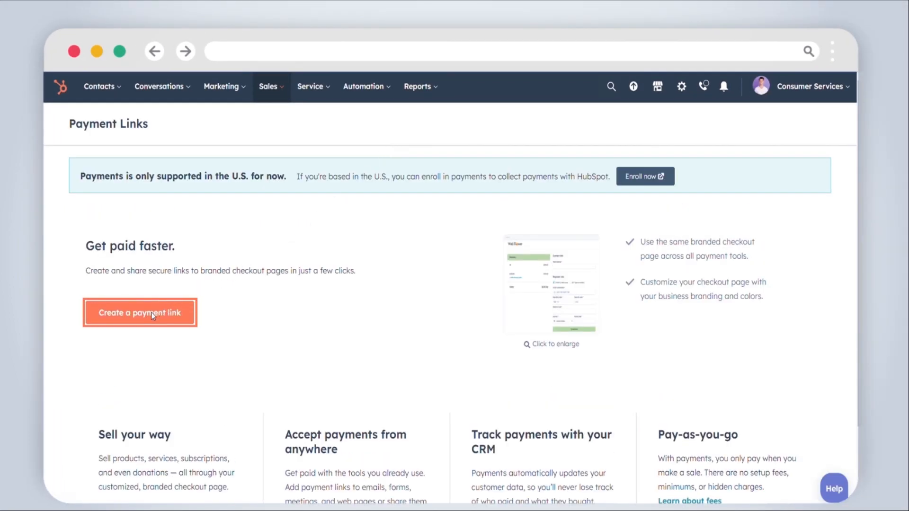
# Step: Start a new payment link and add the Attorney Fees product from the library
pyautogui.click(140, 312)
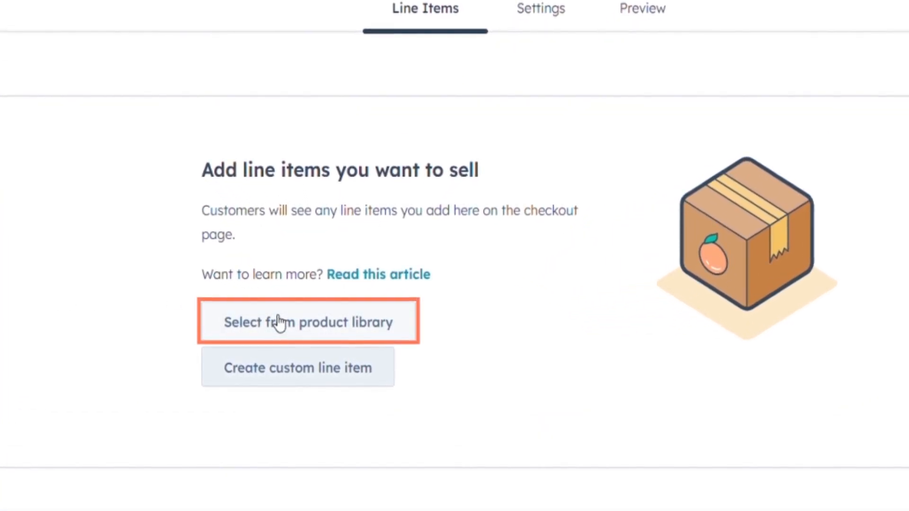
pyautogui.moveTo(282, 379)
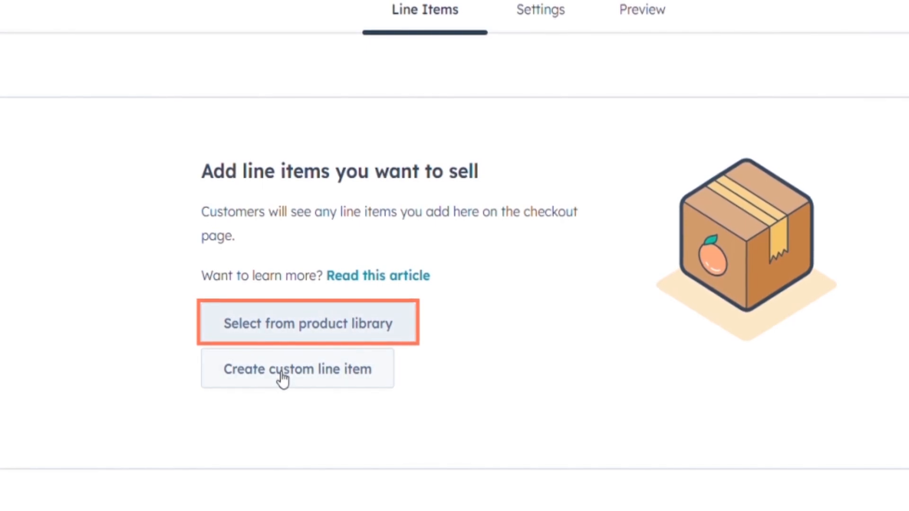
pyautogui.click(307, 323)
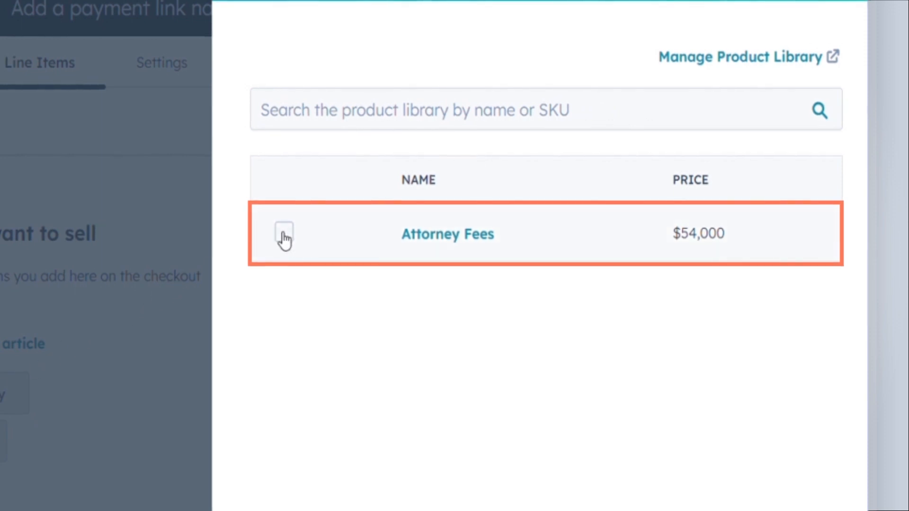
pyautogui.click(284, 231)
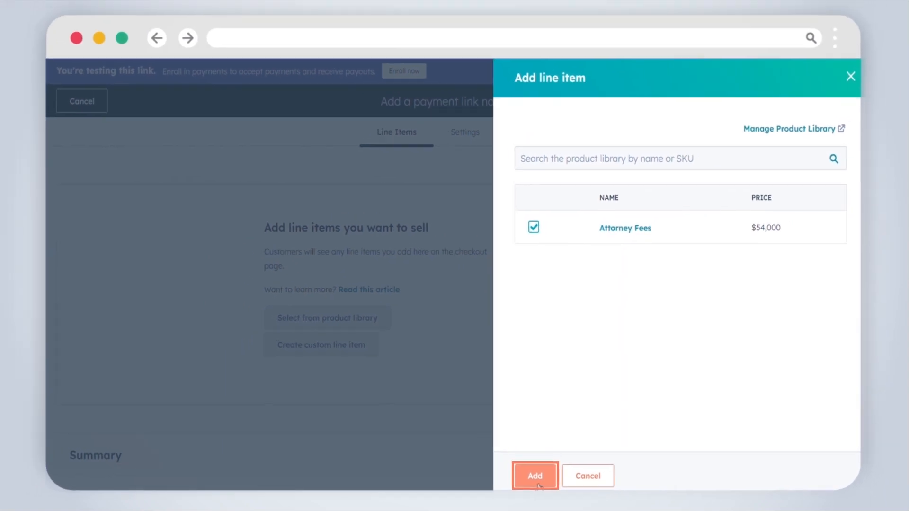
pyautogui.click(534, 475)
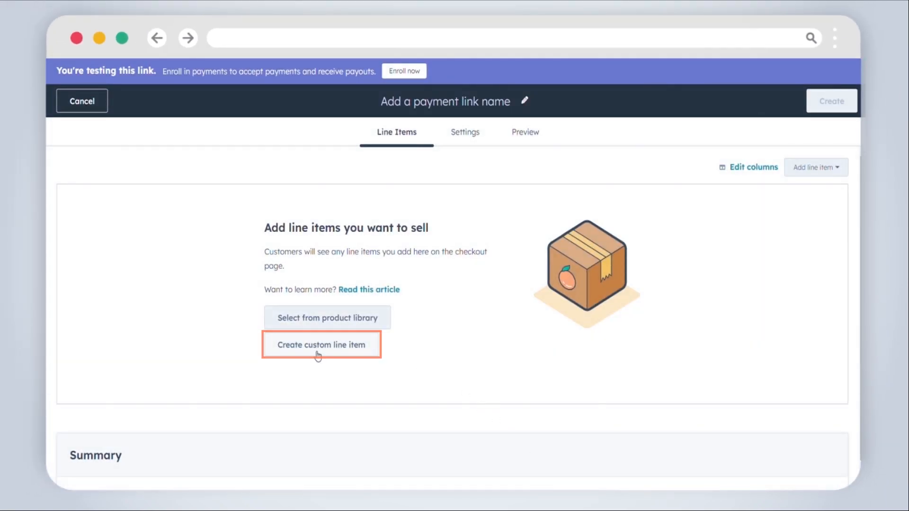
# Step: Add a custom line item named 'vacuum' with description 'category-1', kept required
pyautogui.click(321, 344)
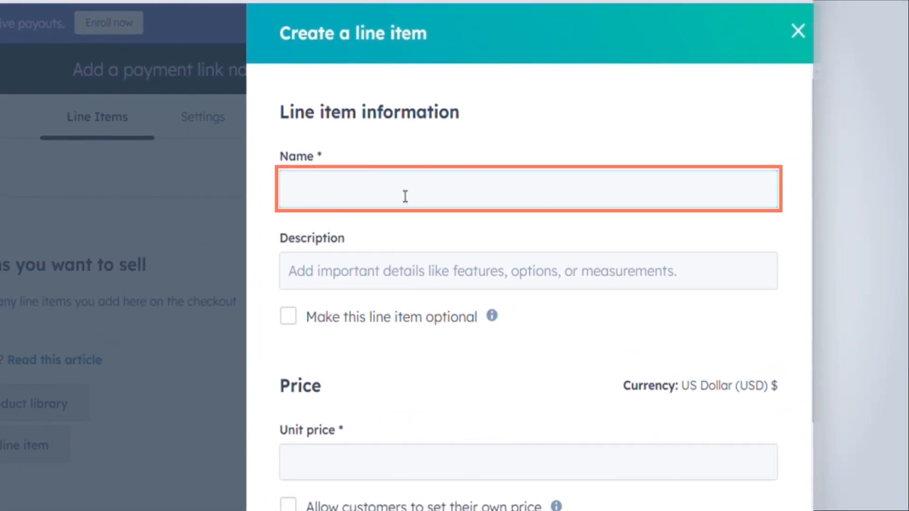
pyautogui.write('vacuum')
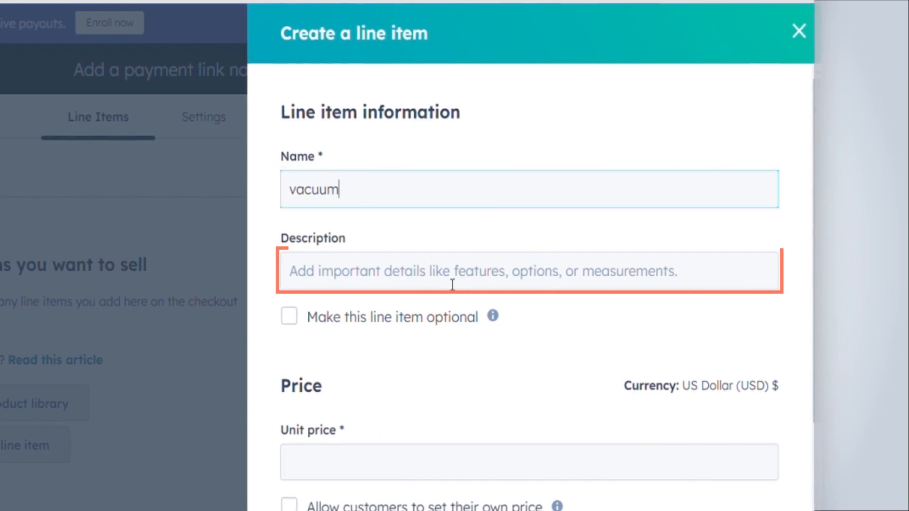
pyautogui.write('cate')
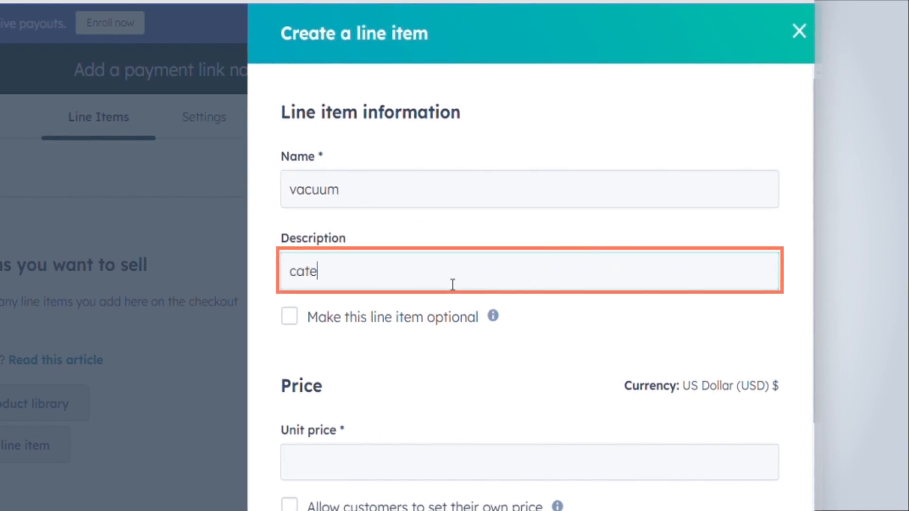
pyautogui.write('gory-1')
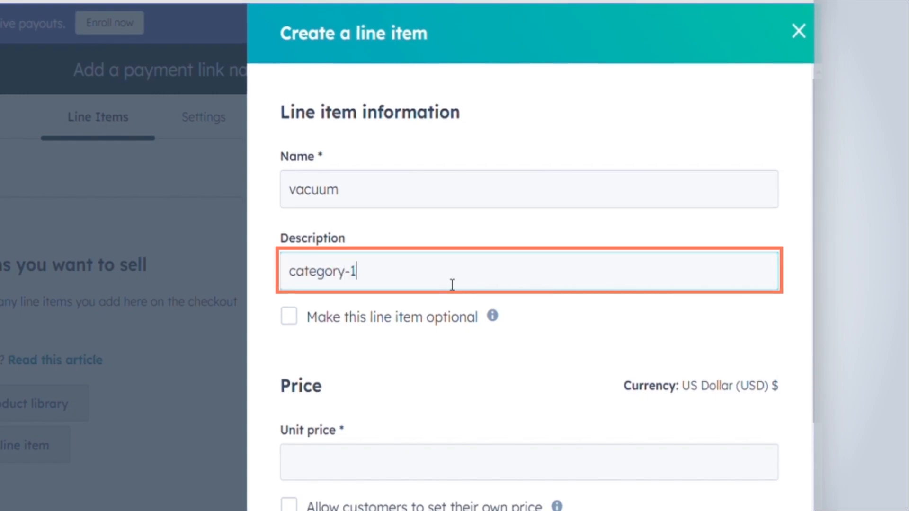
pyautogui.click(289, 316)
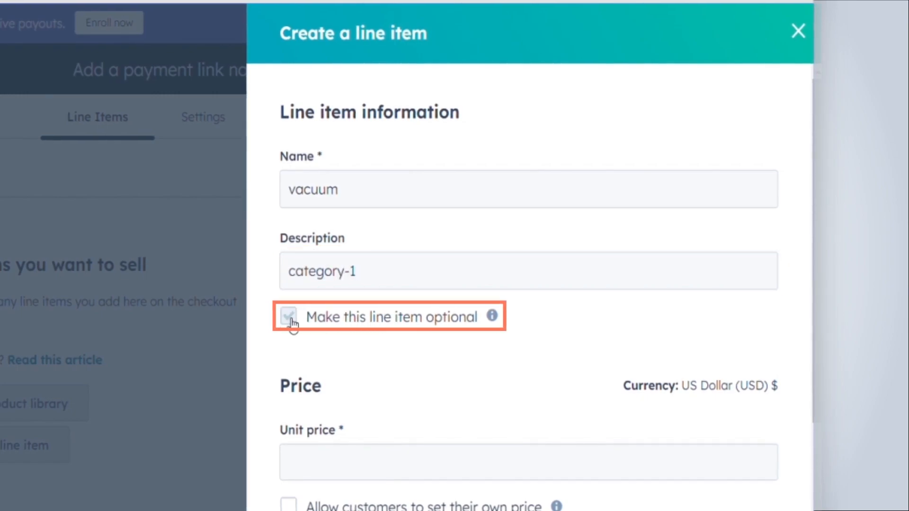
pyautogui.click(288, 316)
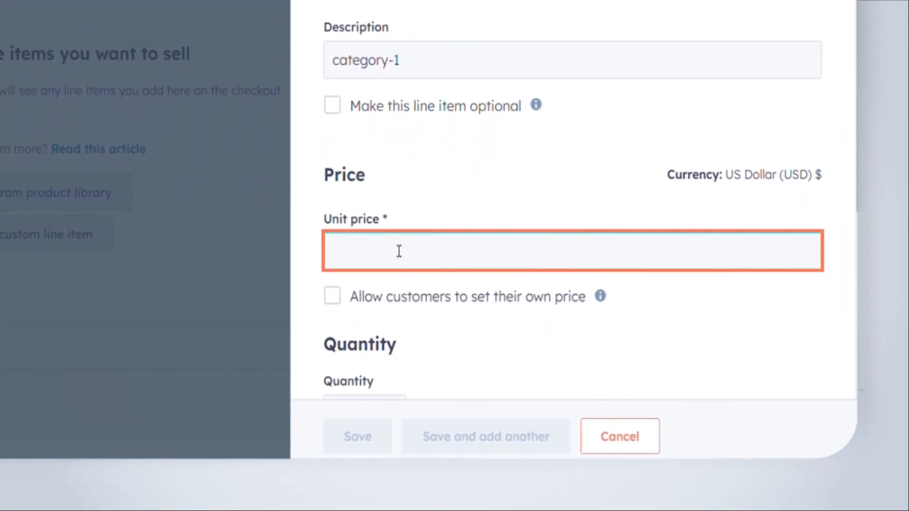
# Step: Give the vacuum line item a $600 unit price
pyautogui.click(571, 251)
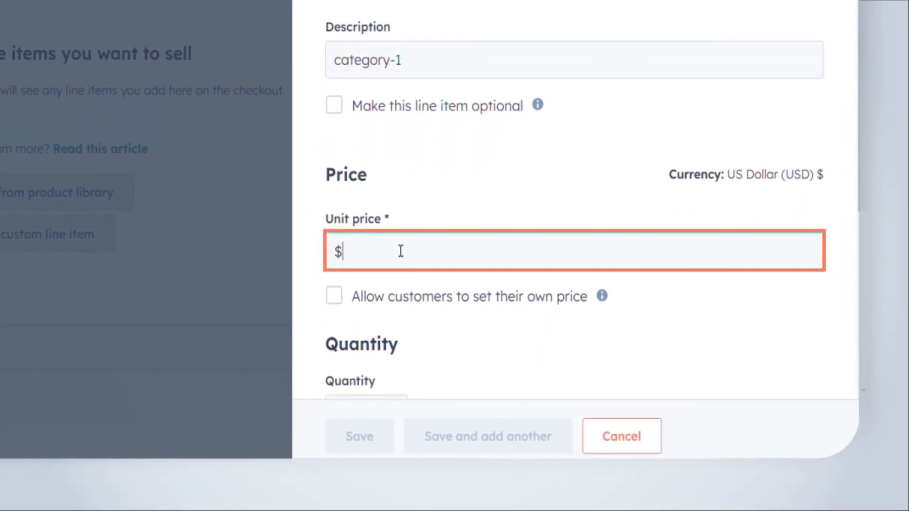
pyautogui.write('600')
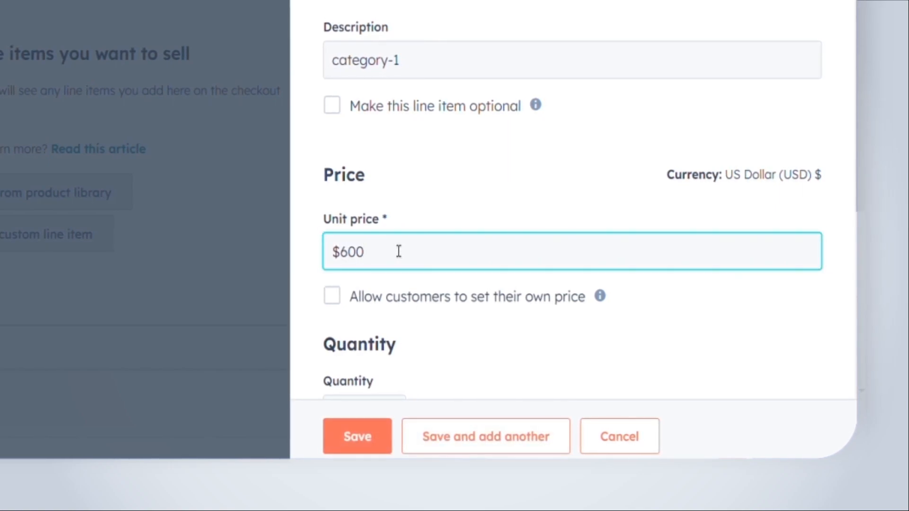
pyautogui.scroll(-3)
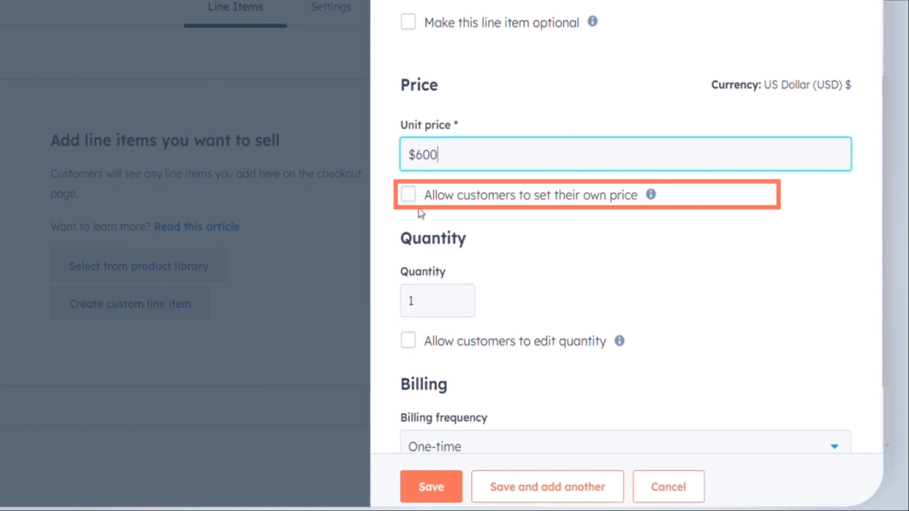
pyautogui.scroll(-3)
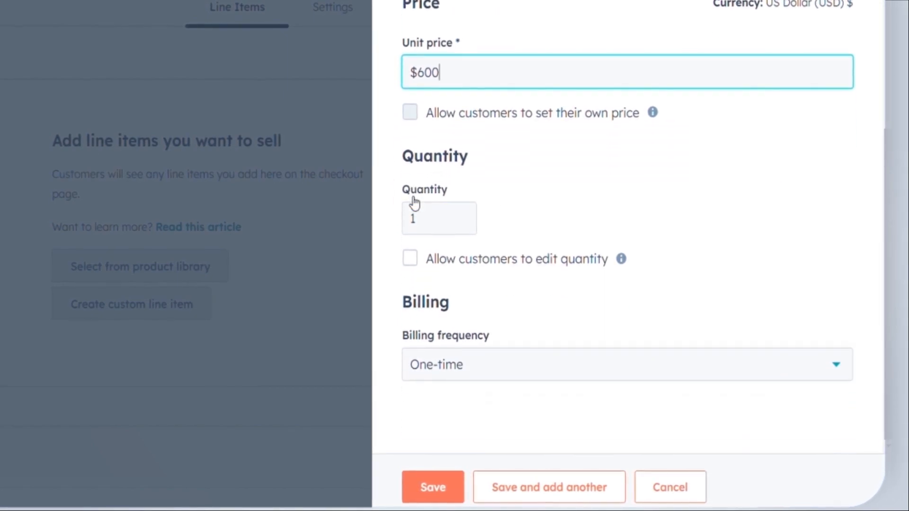
# Step: Set the quantity to 3 and let customers change the quantity
pyautogui.click(438, 219)
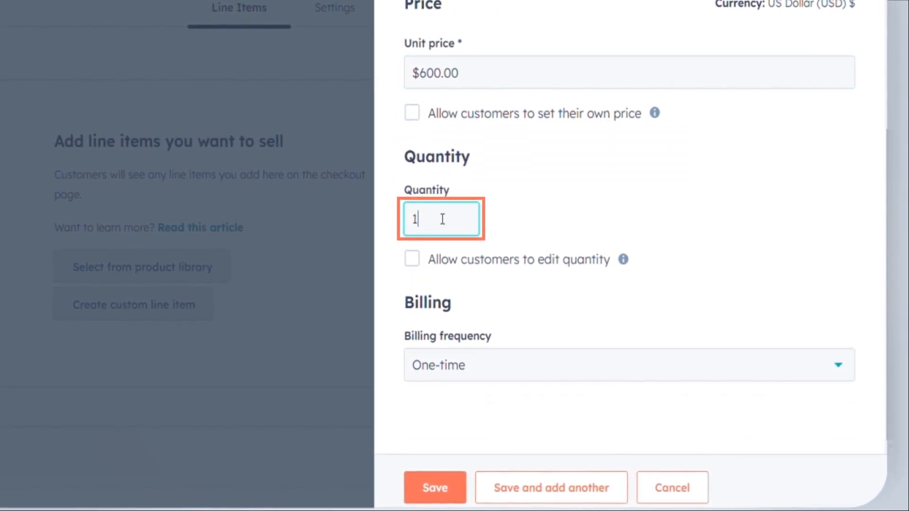
pyautogui.write('3')
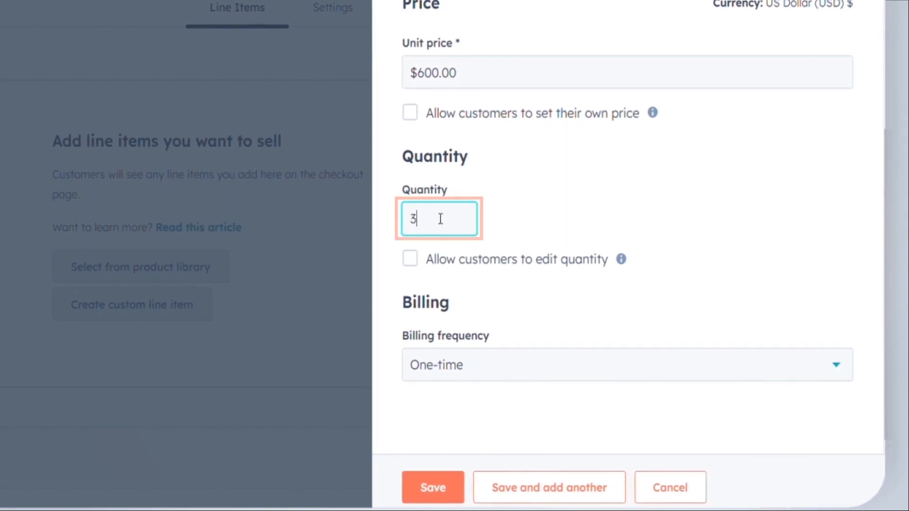
pyautogui.click(409, 258)
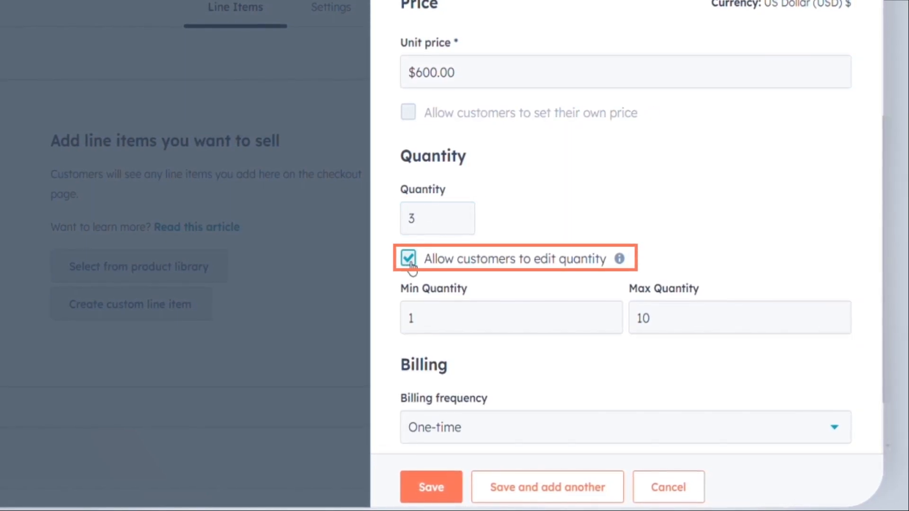
pyautogui.click(510, 317)
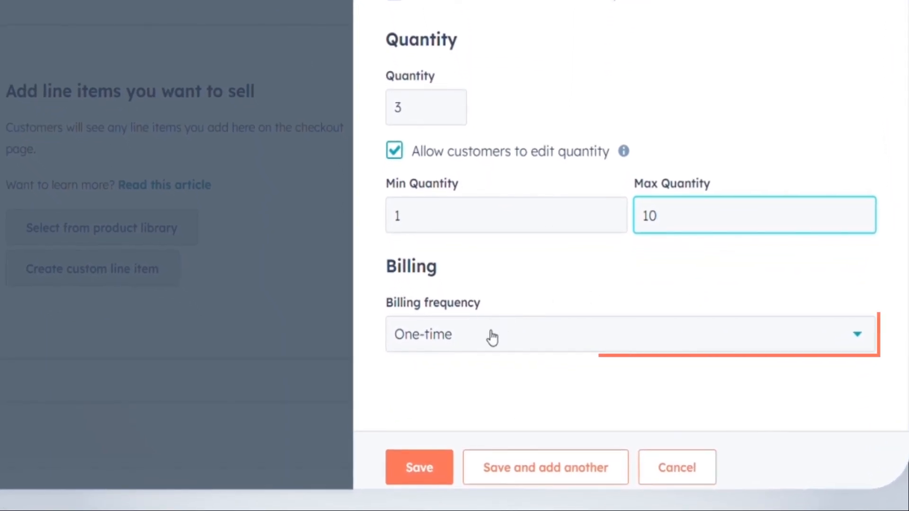
# Step: Bill the item quarterly on fixed-number-of-payments terms with 2 payments
pyautogui.click(625, 335)
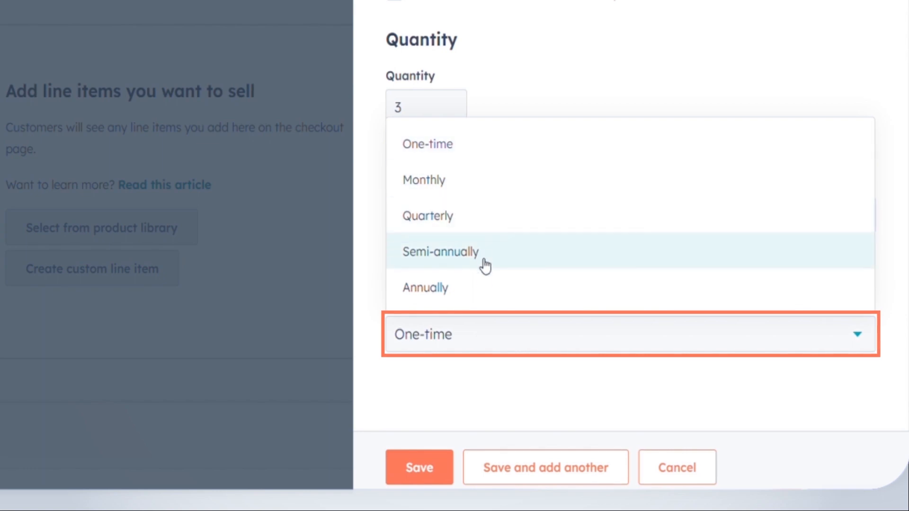
pyautogui.moveTo(467, 341)
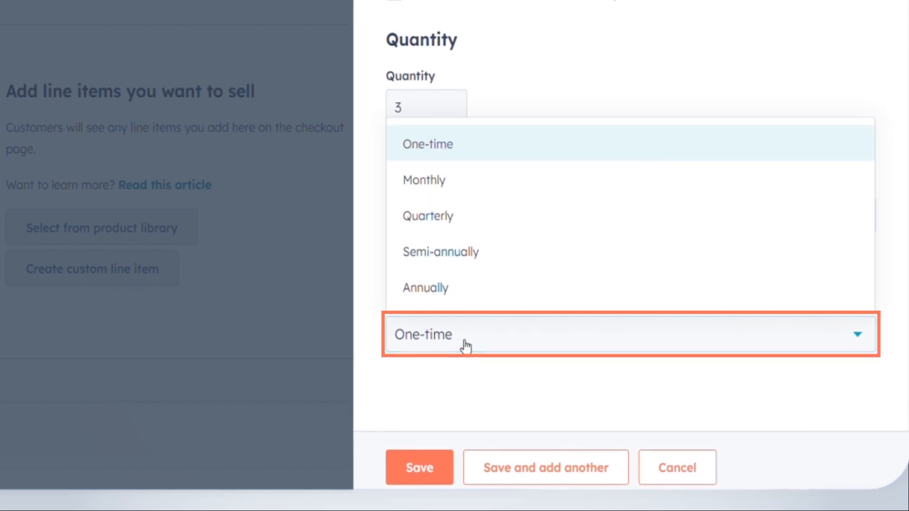
pyautogui.click(427, 216)
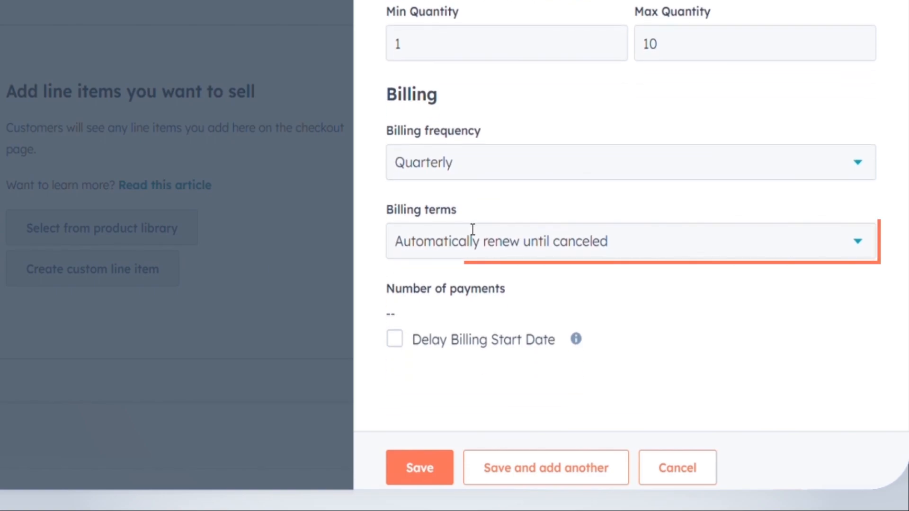
pyautogui.click(626, 242)
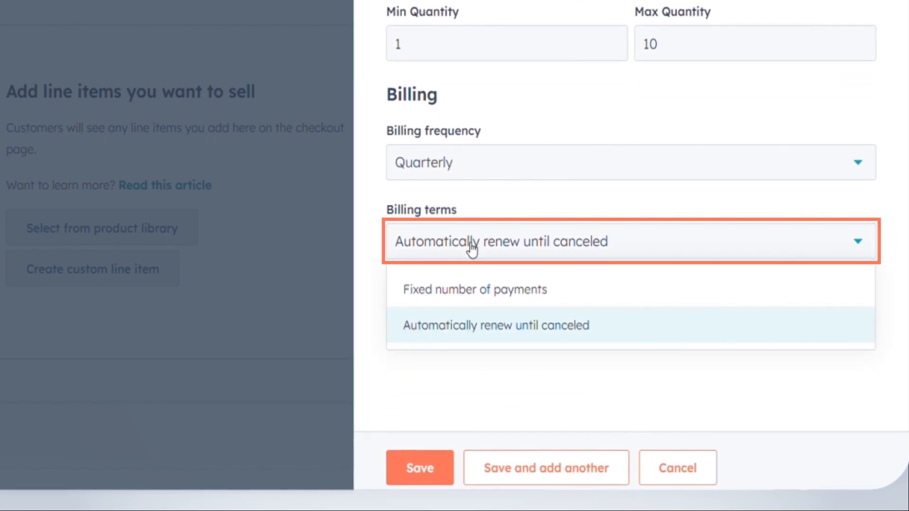
pyautogui.moveTo(474, 290)
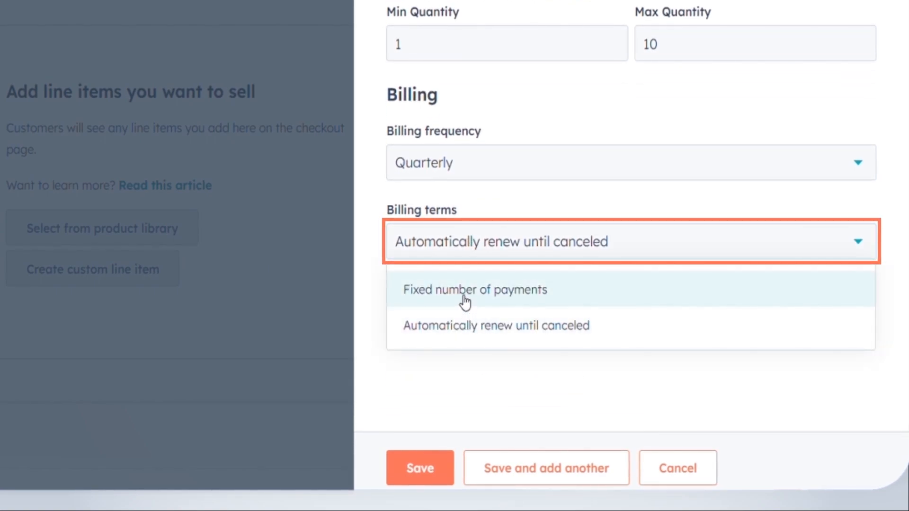
pyautogui.click(473, 290)
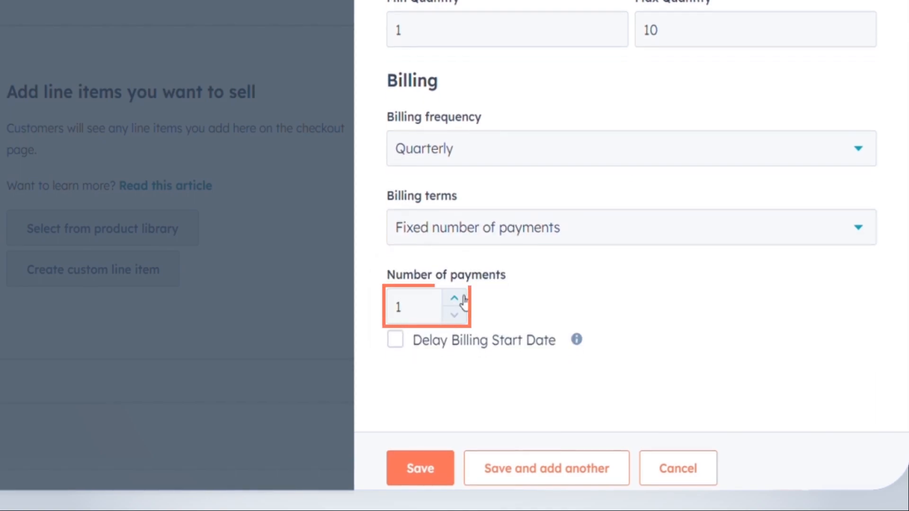
pyautogui.click(454, 297)
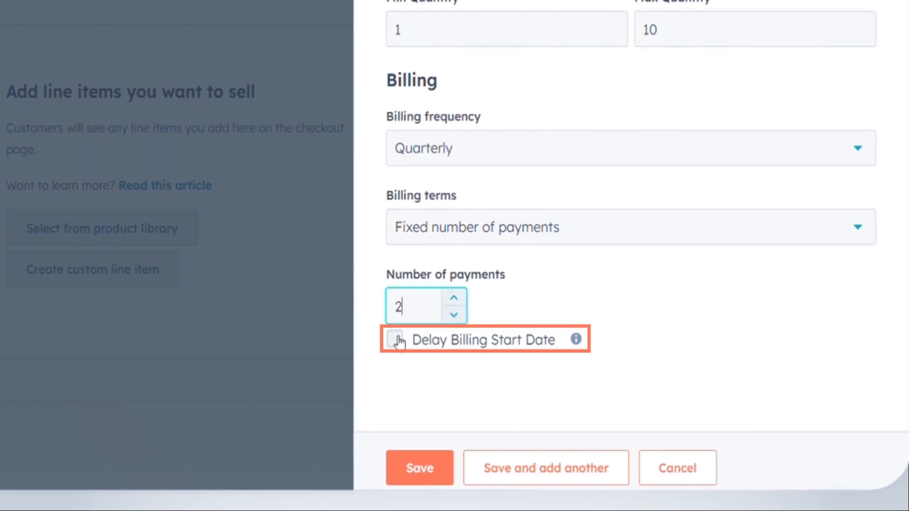
# Step: Delay the billing start and set it to a custom date
pyautogui.click(394, 340)
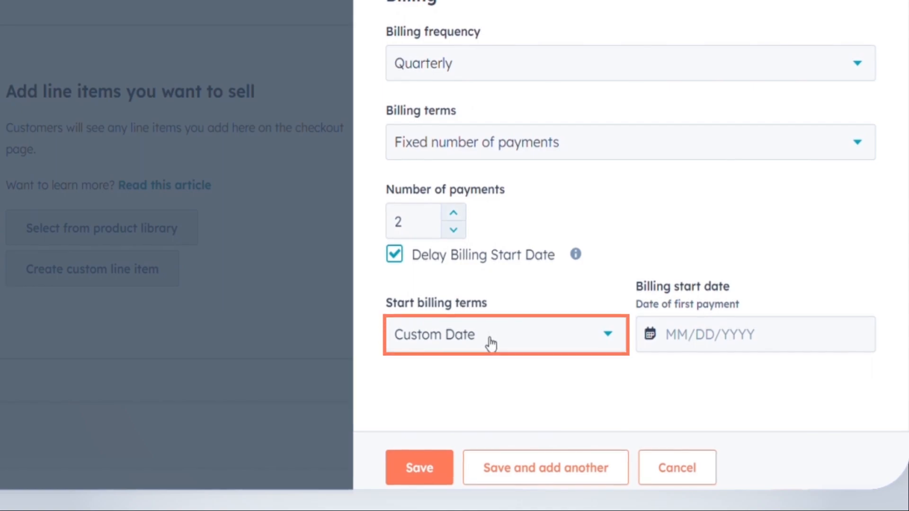
pyautogui.click(499, 335)
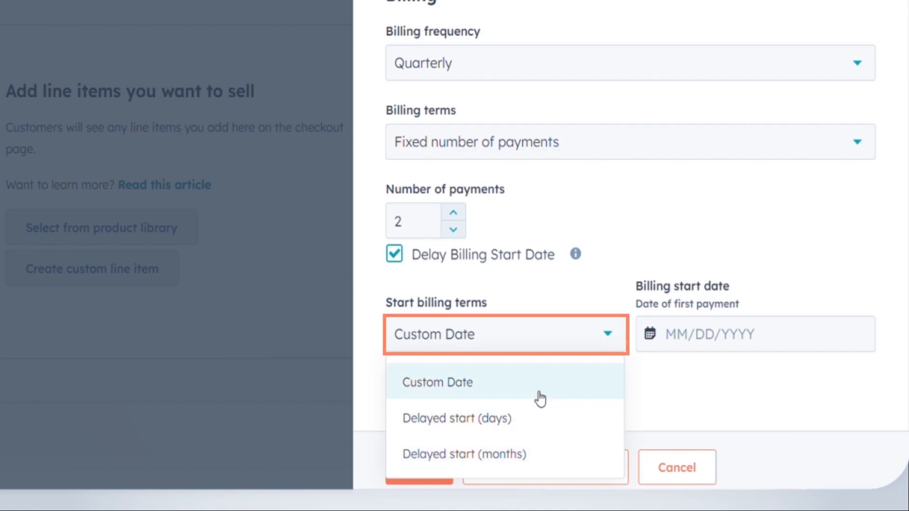
pyautogui.click(754, 334)
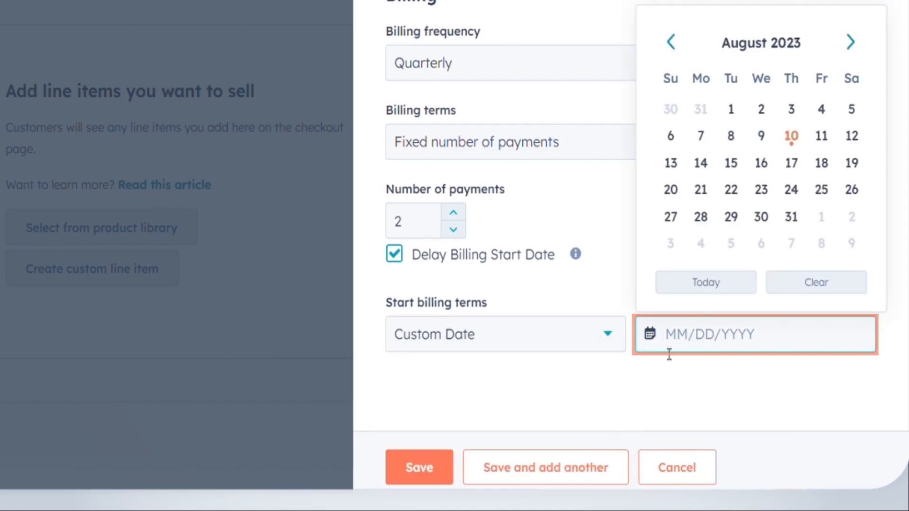
pyautogui.scroll(-3)
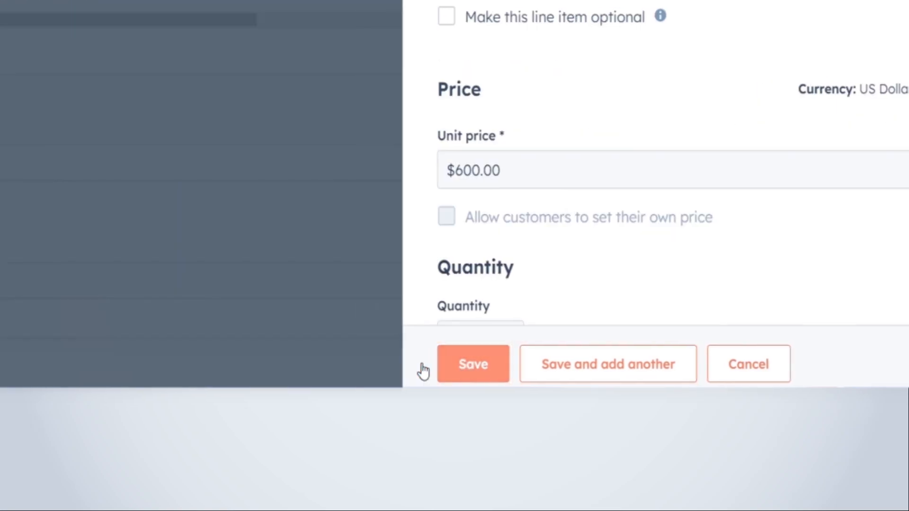
# Step: Save the vacuum line item and add a one-time discount to the summary
pyautogui.click(473, 364)
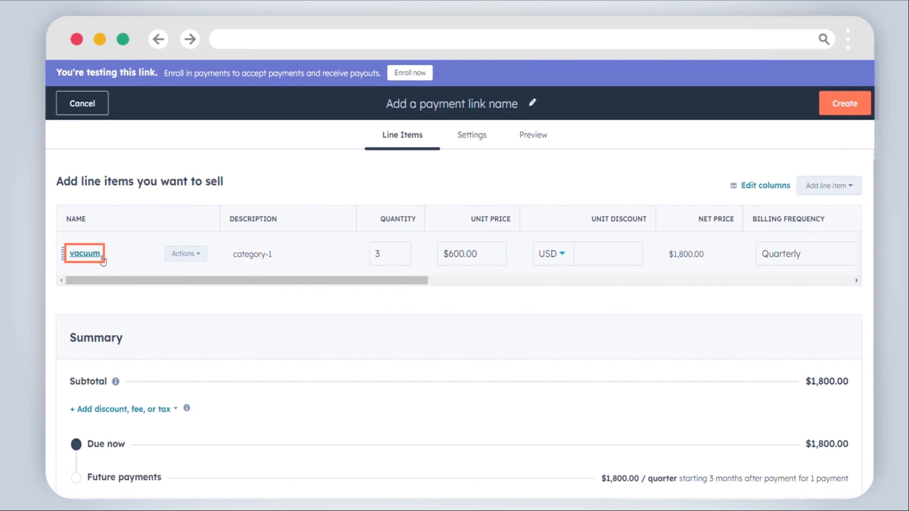
pyautogui.click(84, 254)
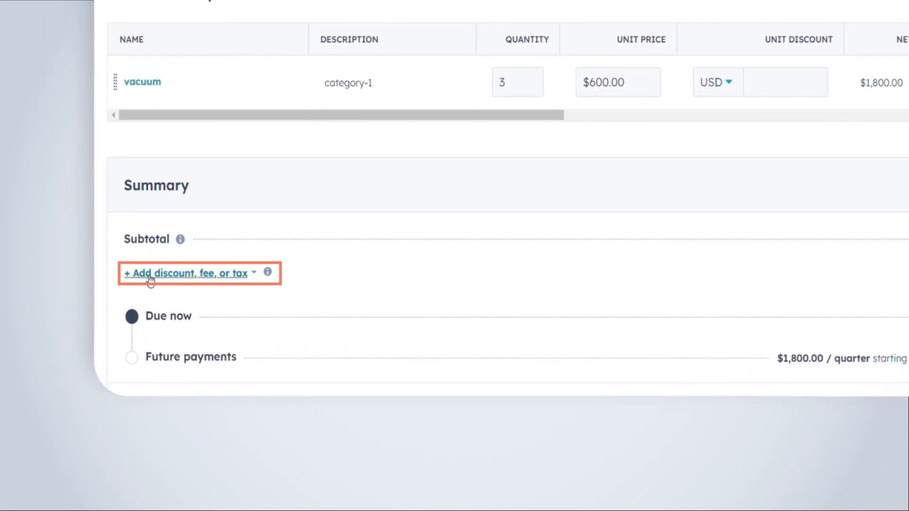
pyautogui.click(185, 272)
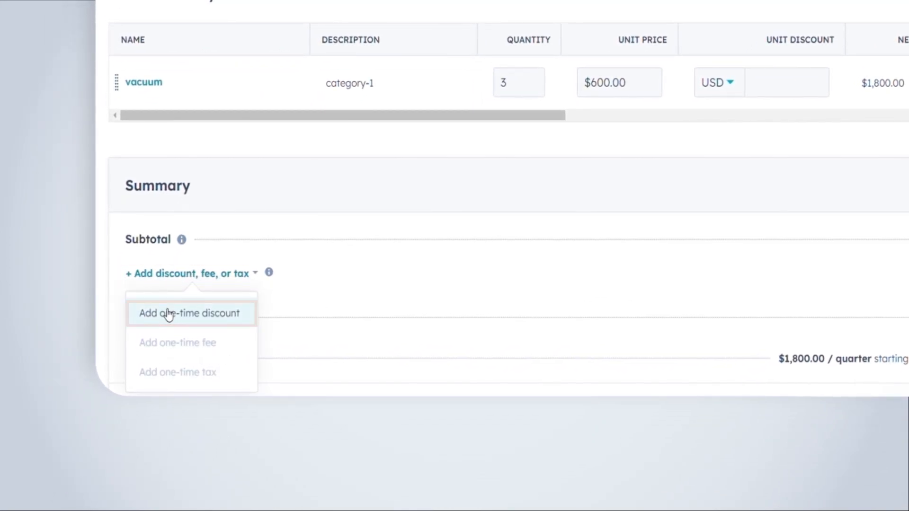
pyautogui.click(188, 314)
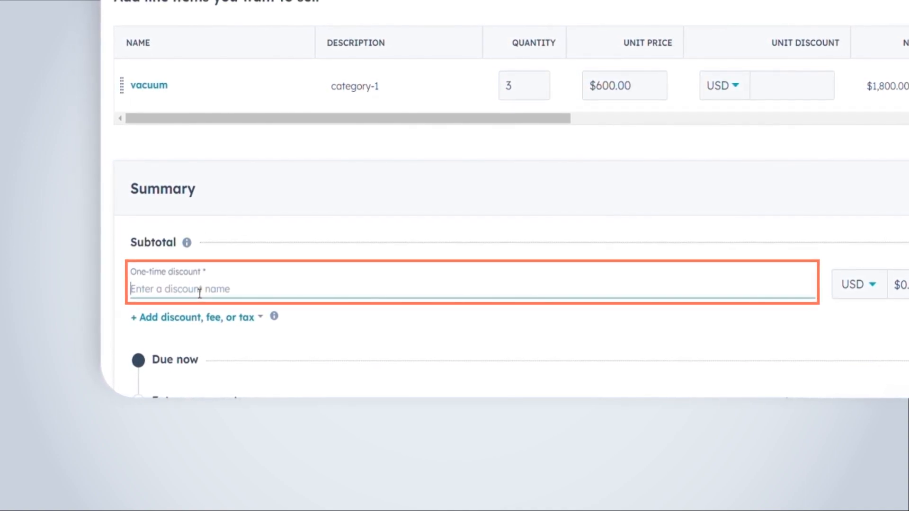
# Step: Name the discount 'first time purchase' and set its amount to $10
pyautogui.write('first time pur')
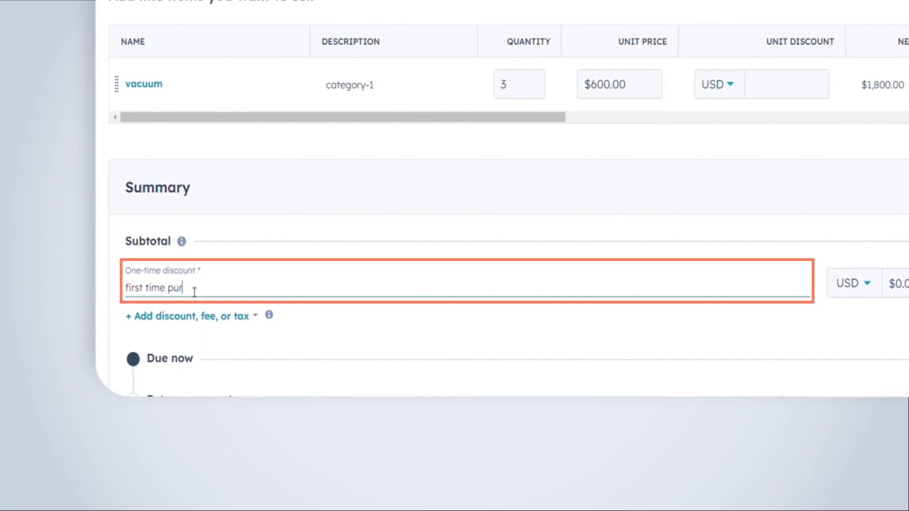
pyautogui.write('chase')
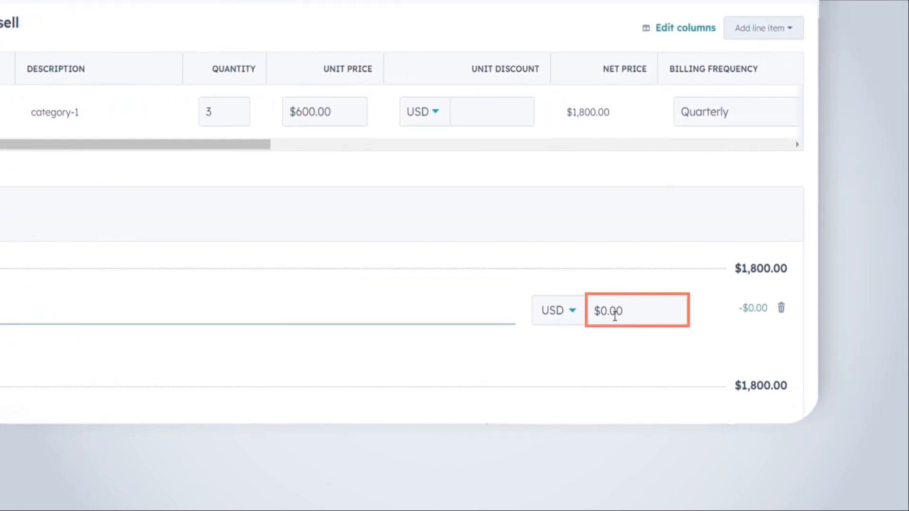
pyautogui.click(637, 307)
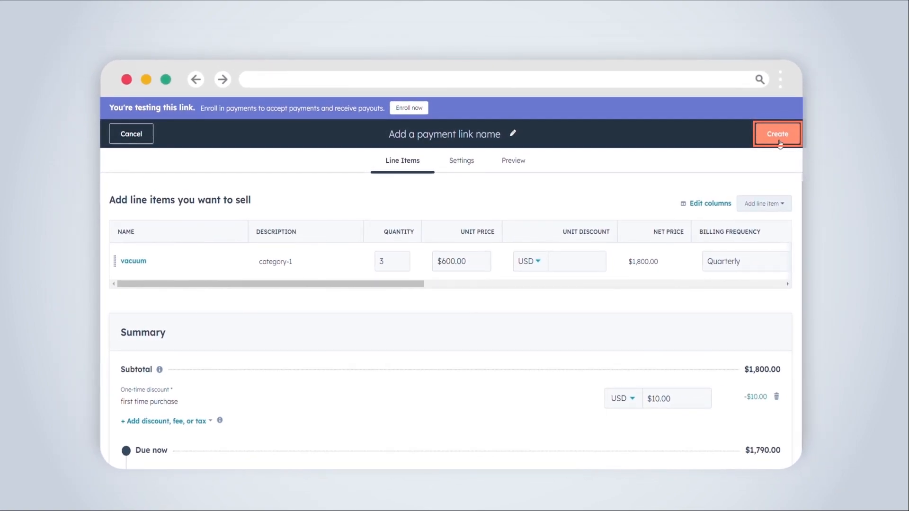
pyautogui.click(777, 134)
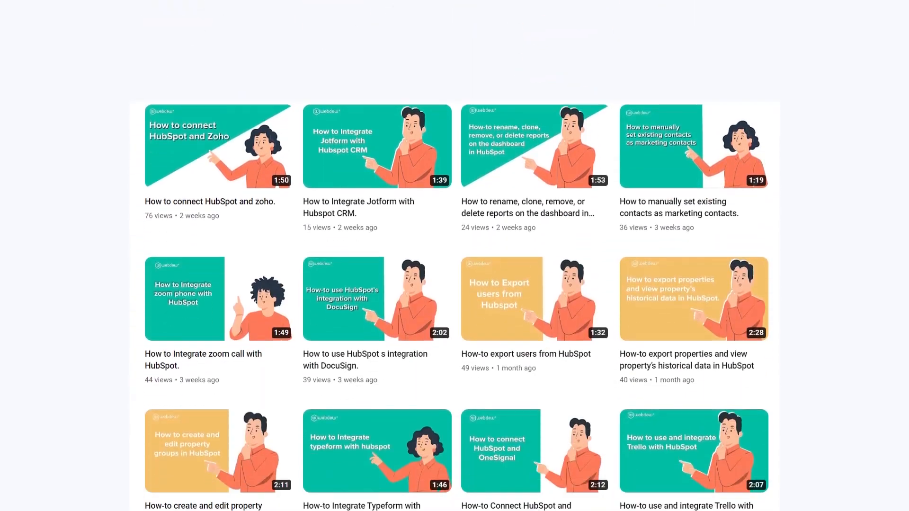
pyautogui.scroll(-3)
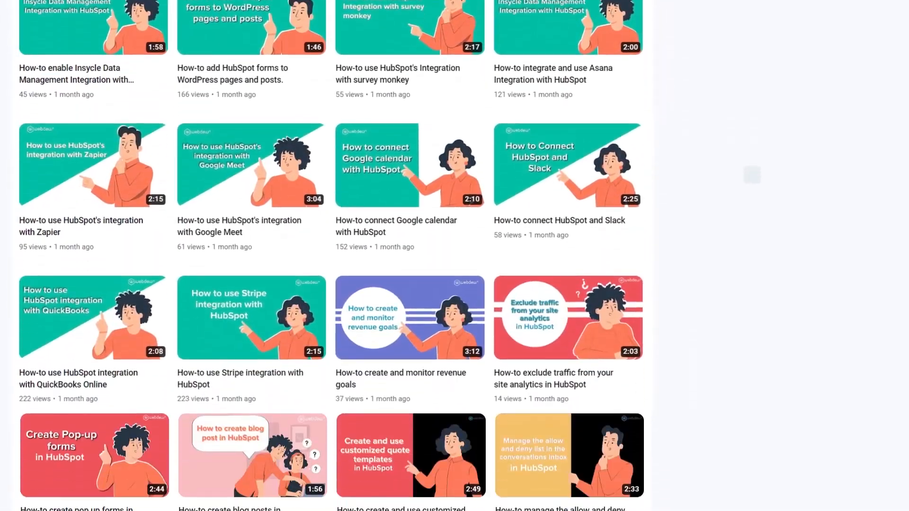
pyautogui.scroll(-3)
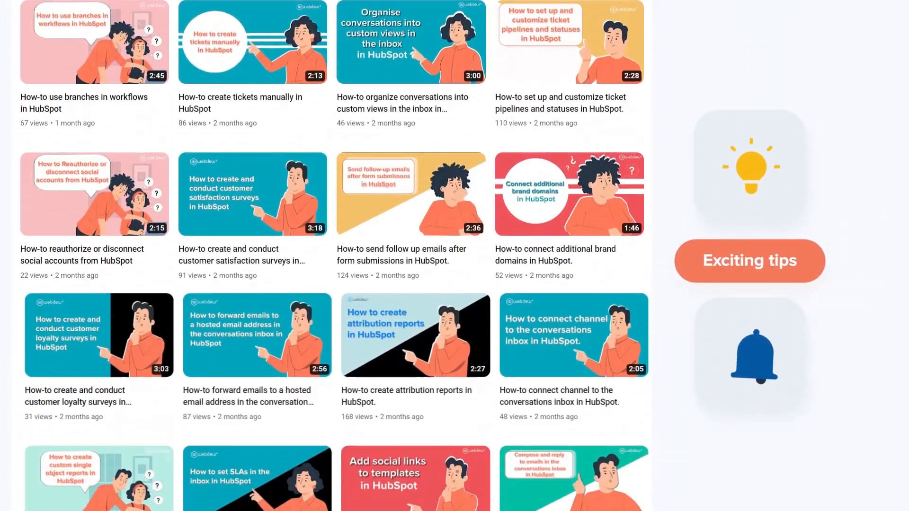